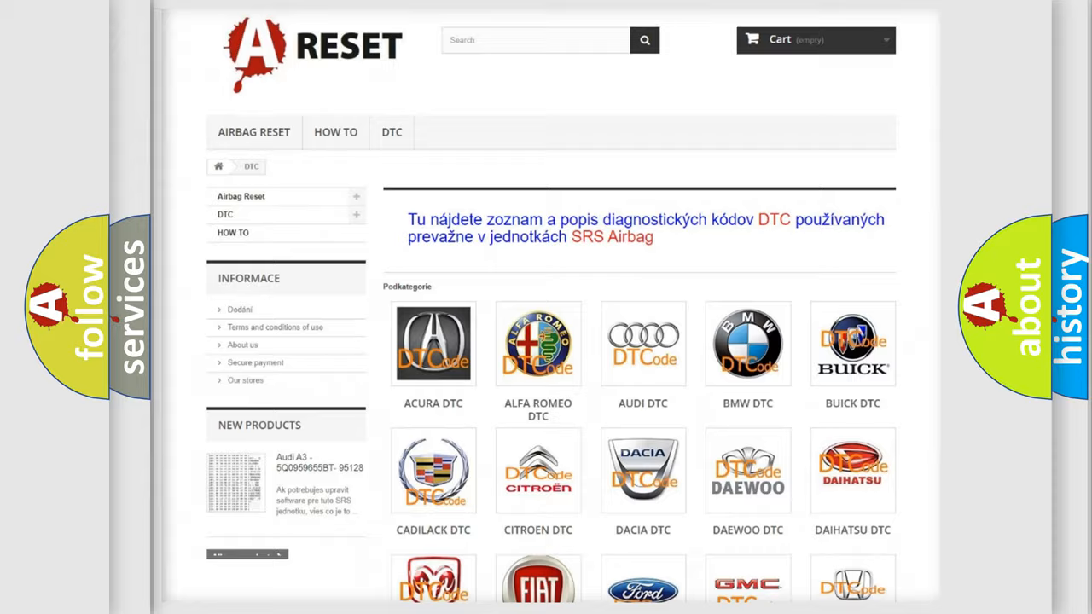
Step: Open the Toyota DTC subcategory and browse its list of airbag diagnostic codes
{"action": "scroll", "scroll_direction": "down", "scroll_amount": 3}
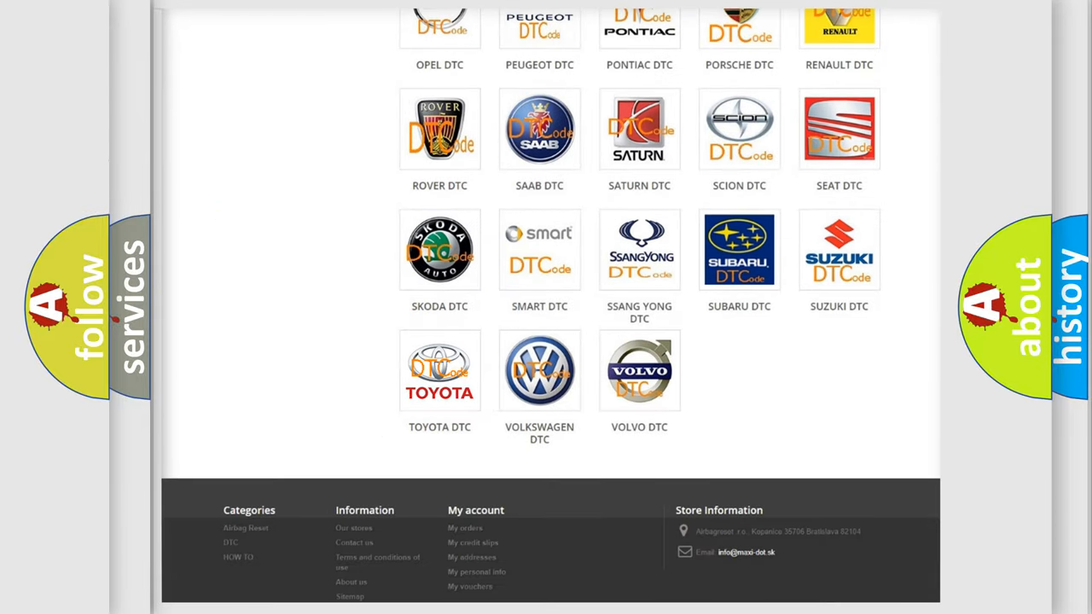
{"action": "left_click", "coordinate": [440, 370]}
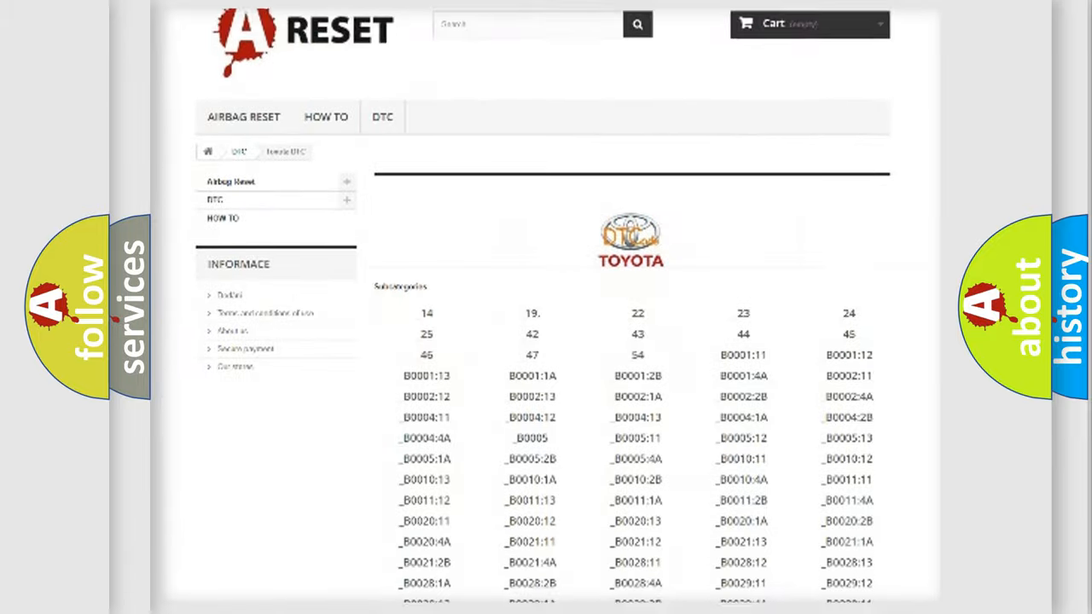
{"action": "scroll", "scroll_direction": "down", "scroll_amount": 3}
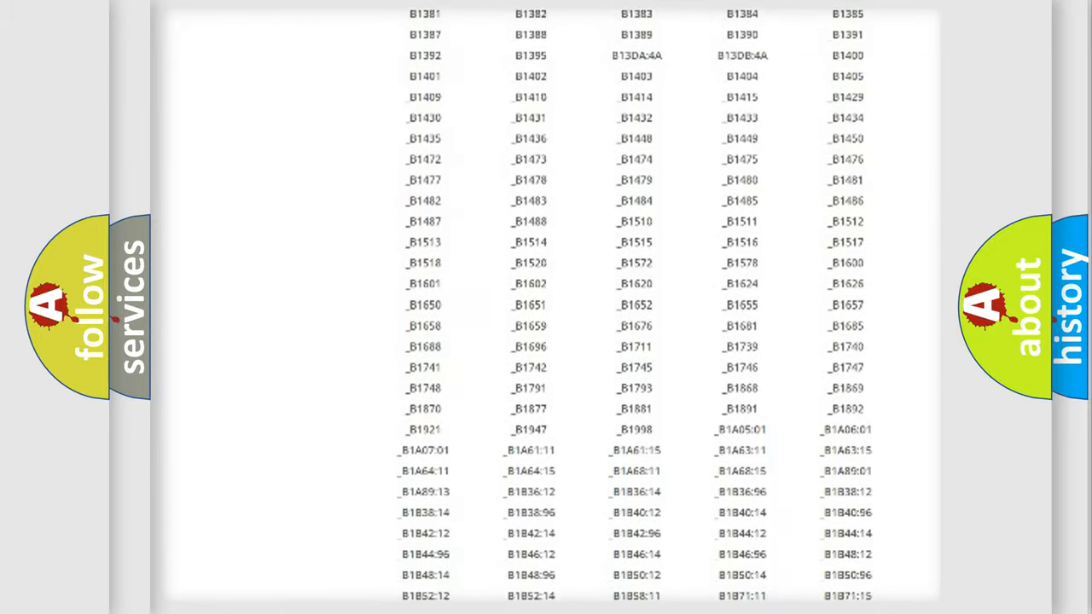